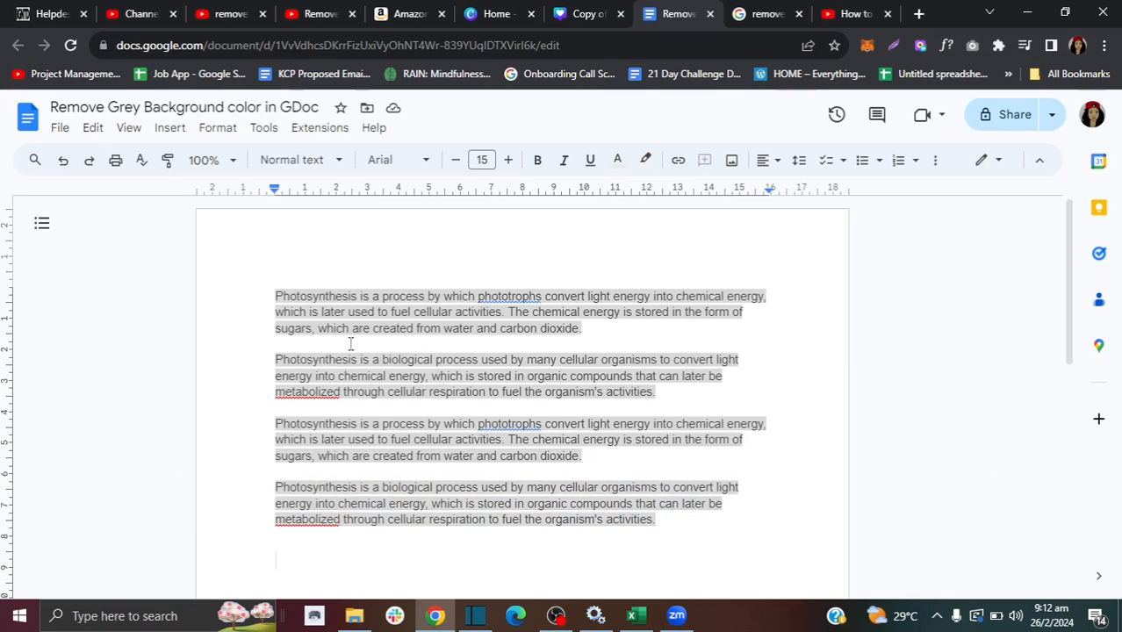
mouse_move(296, 571)
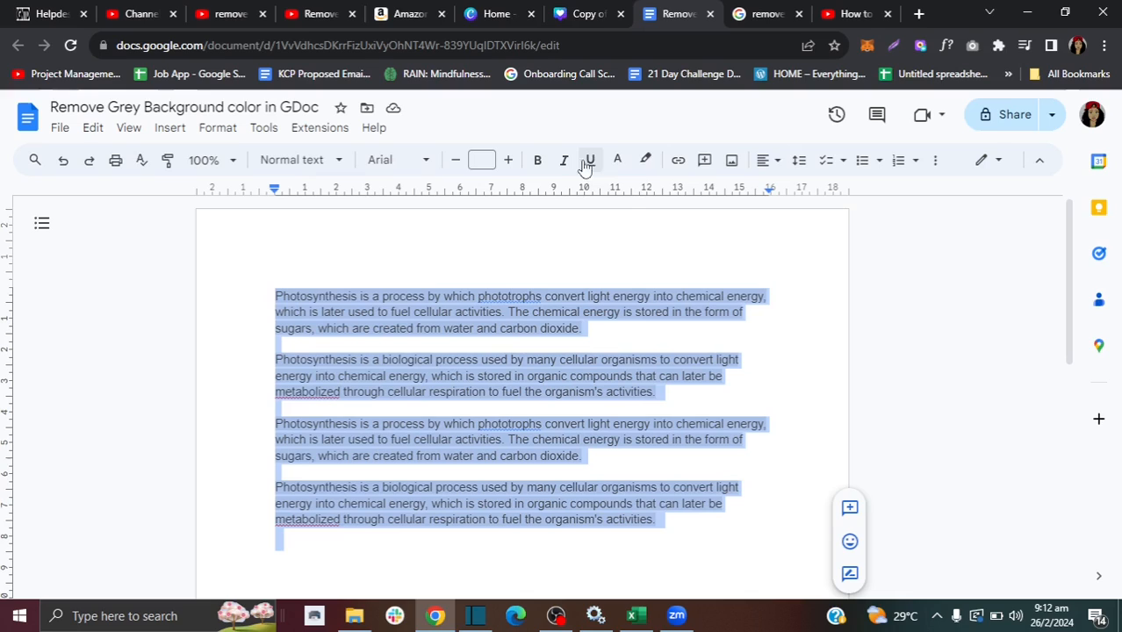
mouse_move(646, 158)
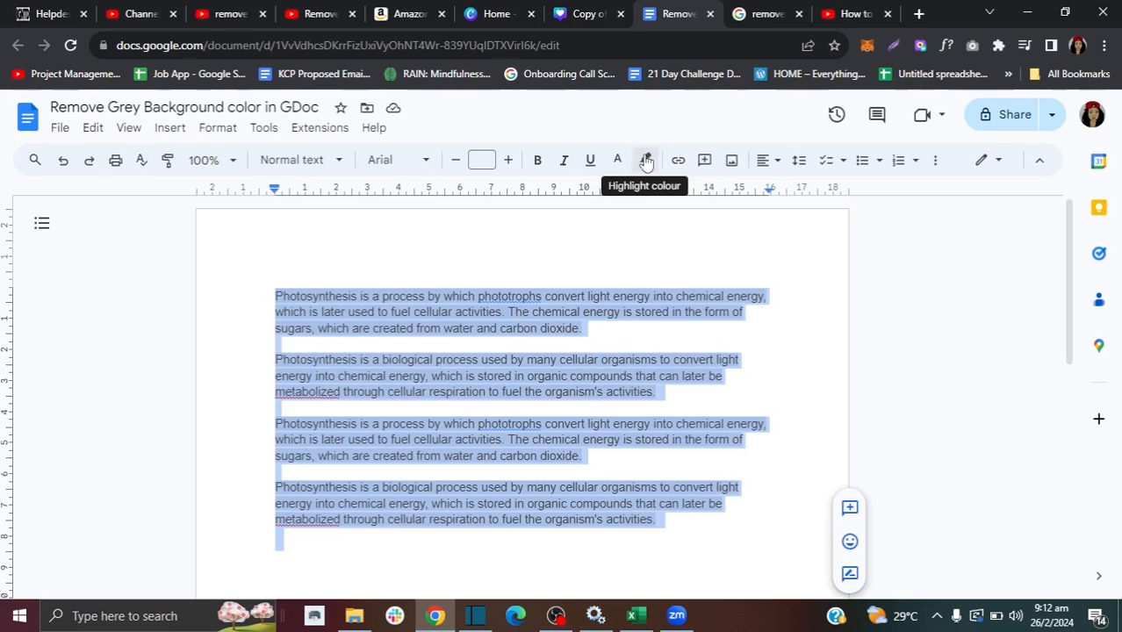
Set the highlight colour of the selected paragraphs to None, removing the grey background
left_click(646, 159)
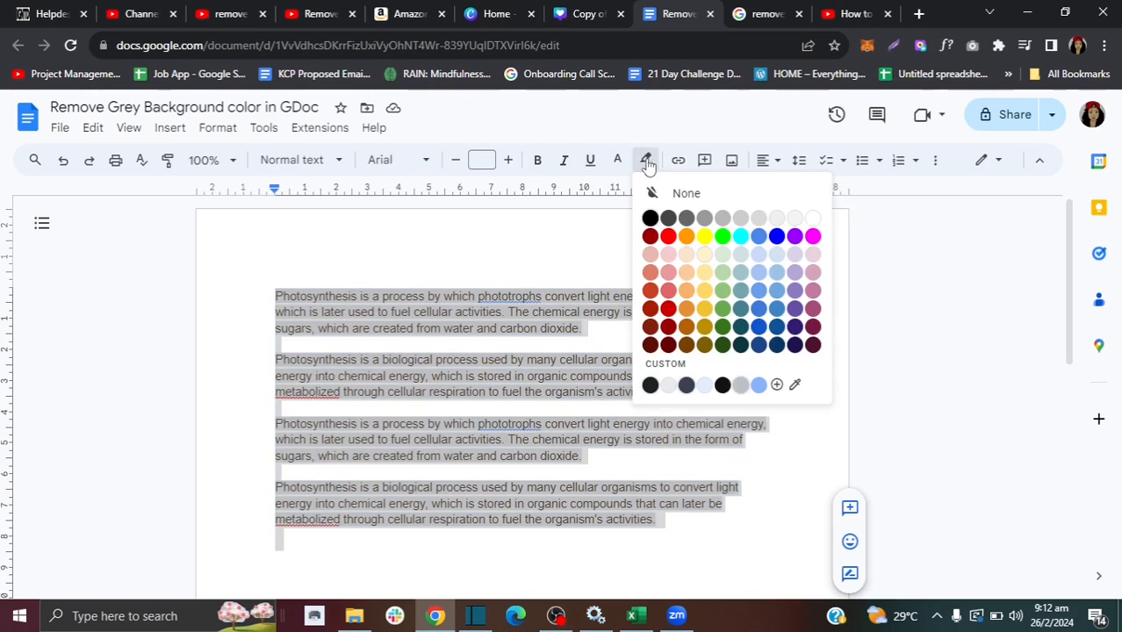
left_click(687, 194)
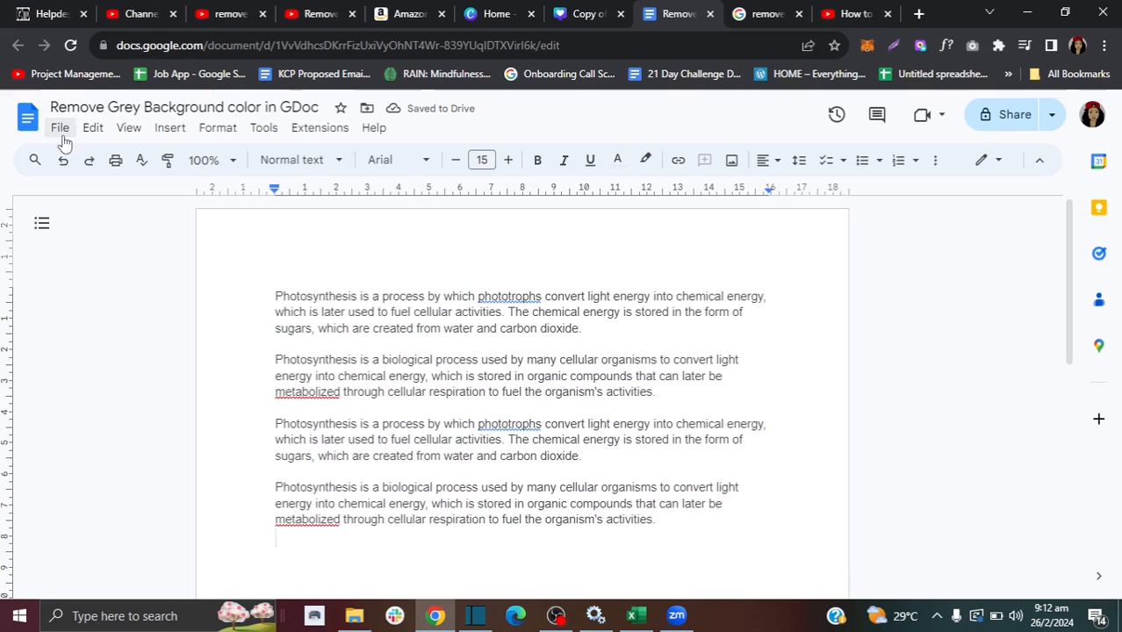
Select all four paragraphs and strip their formatting with Ctrl+Space so no grey remains
key("ctrl+a")
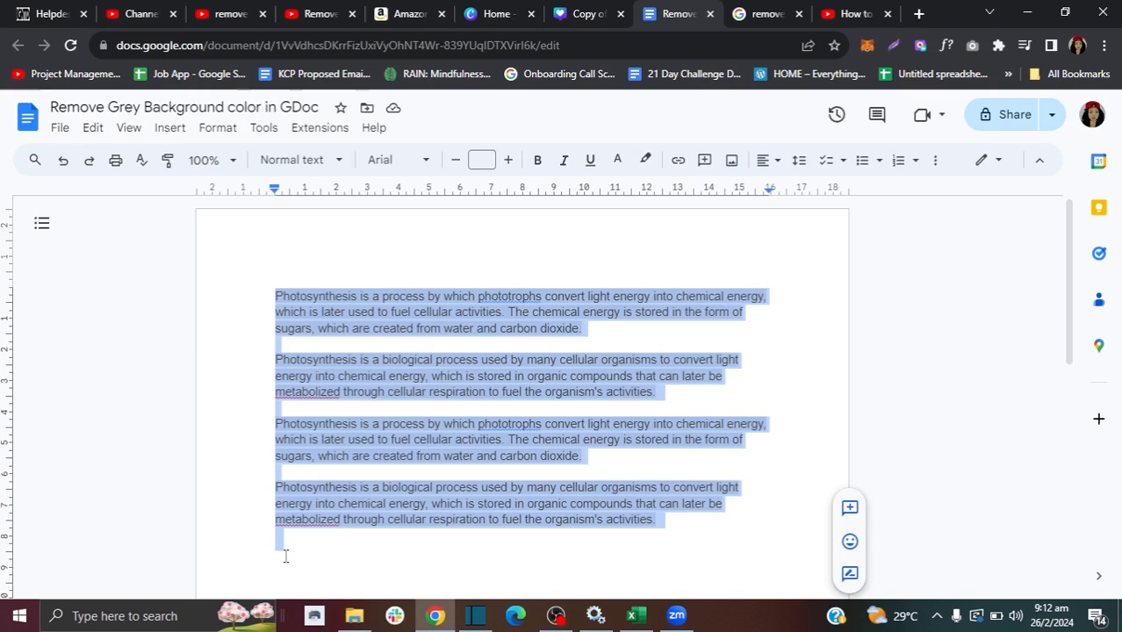
key("ctrl+space")
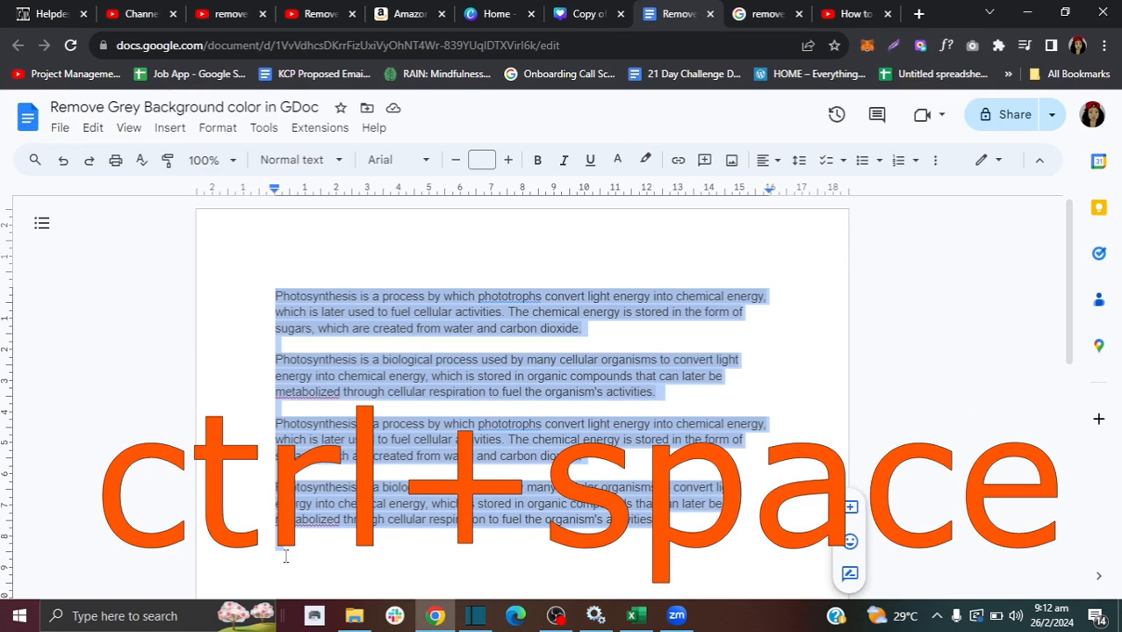
key("ctrl+space")
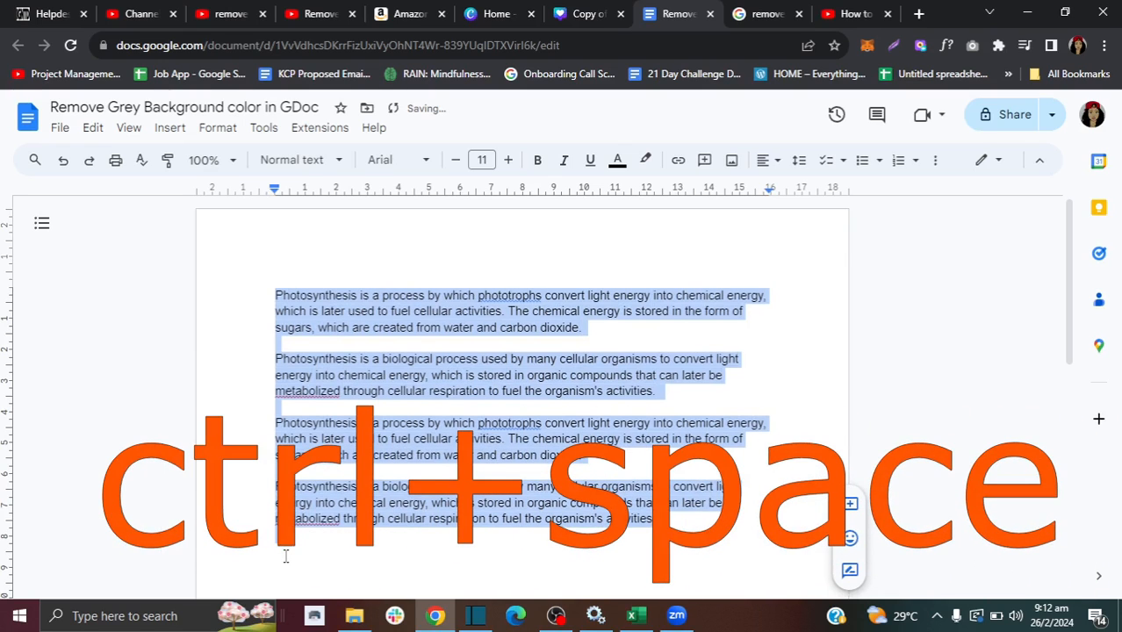
key("ctrl+space")
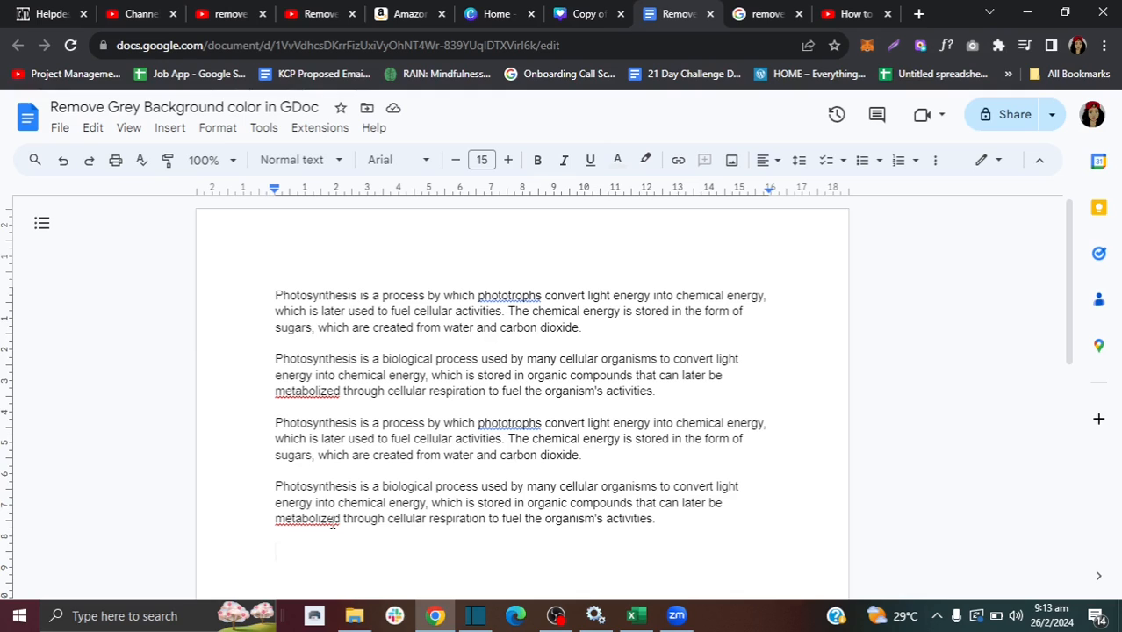
Select all four paragraphs and apply Format > Clear formatting to drop the grey background
key("ctrl+a")
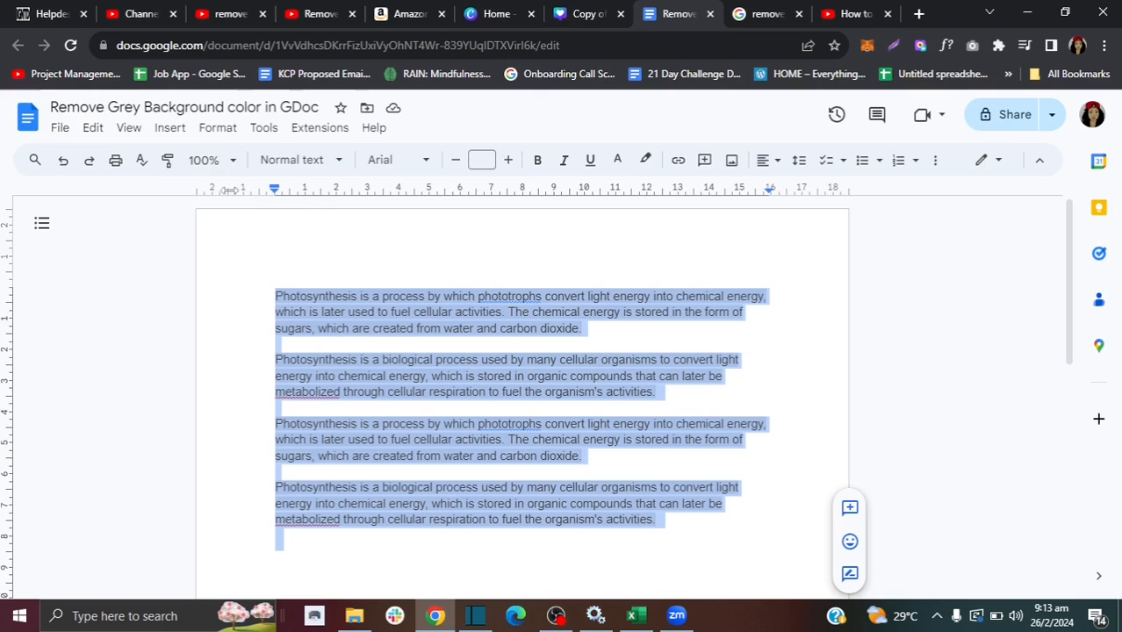
left_click(218, 127)
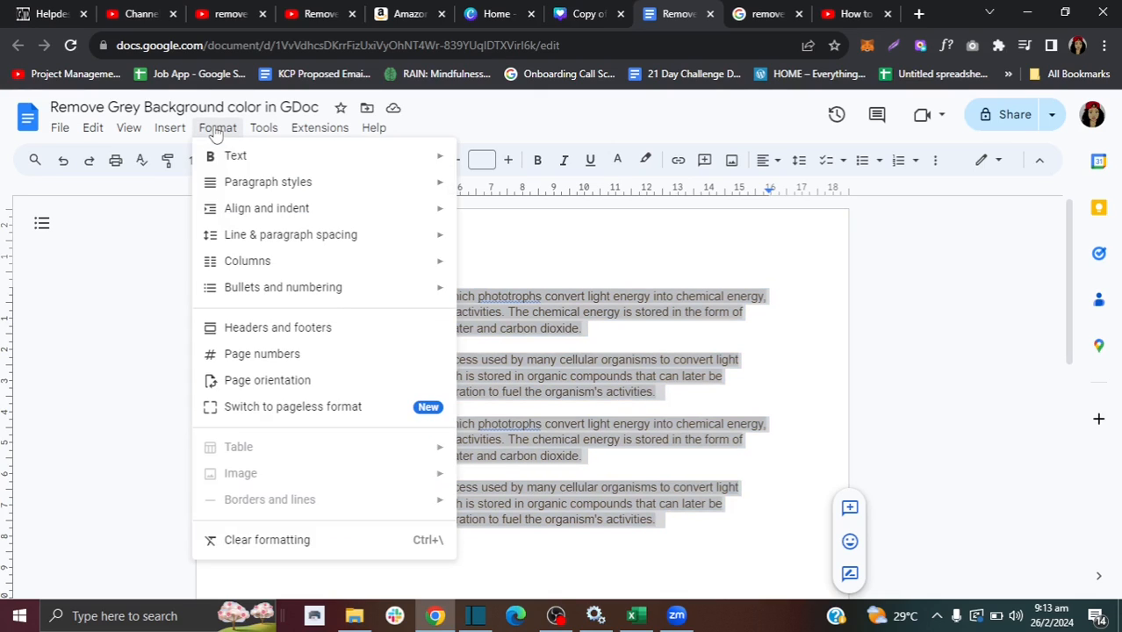
mouse_move(267, 539)
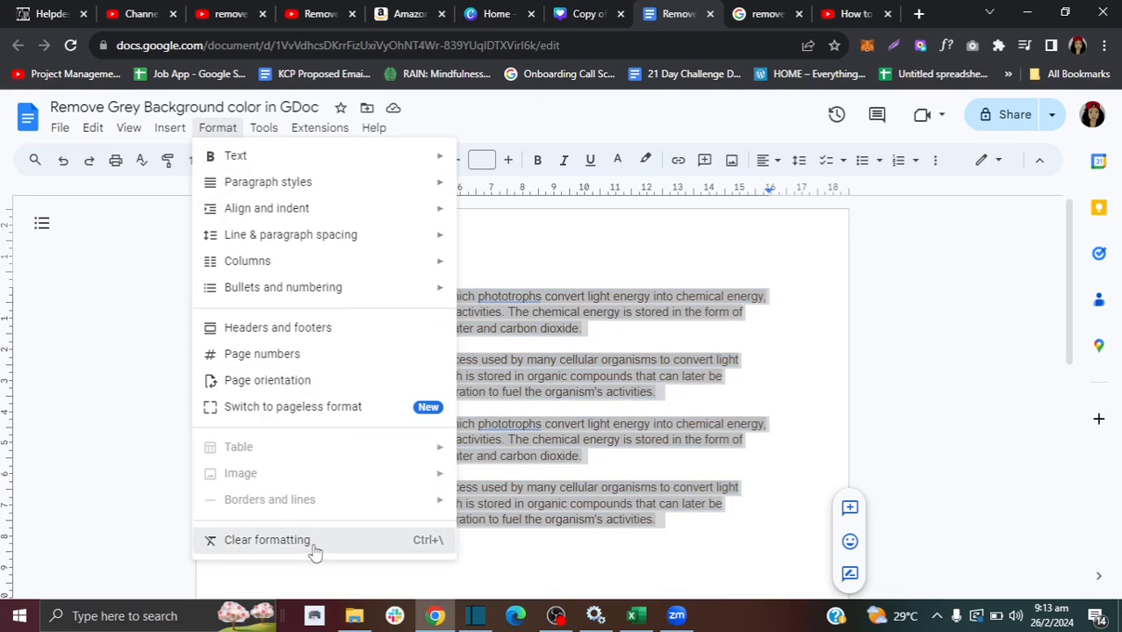
left_click(267, 539)
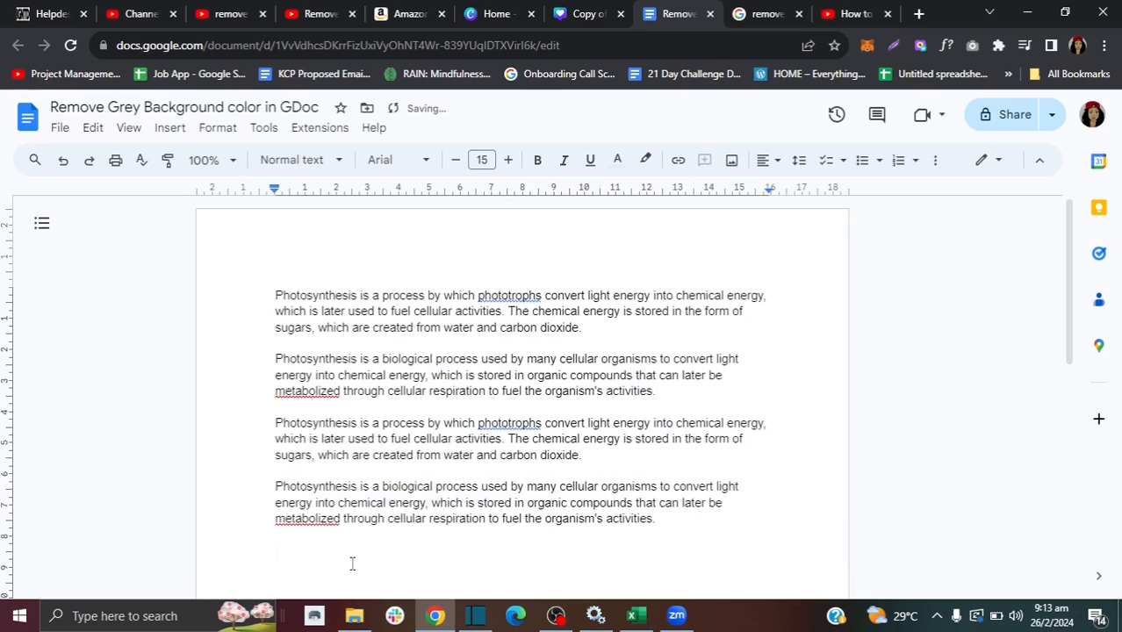
mouse_move(63, 160)
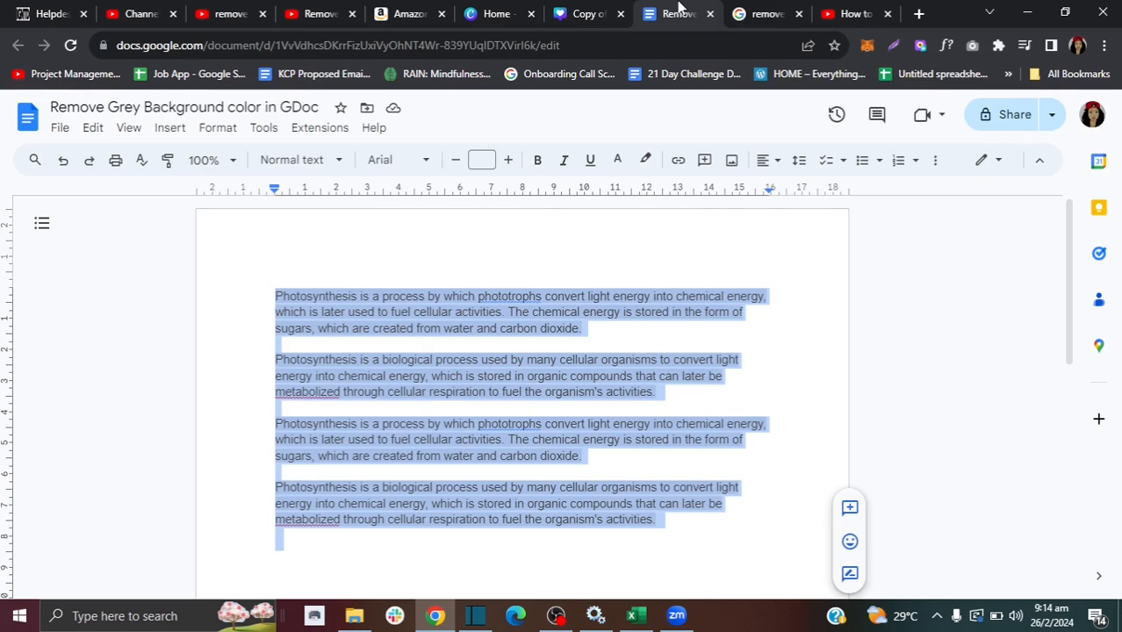
In Borders and shading, set paragraph Background colour to None and apply it
left_click(216, 127)
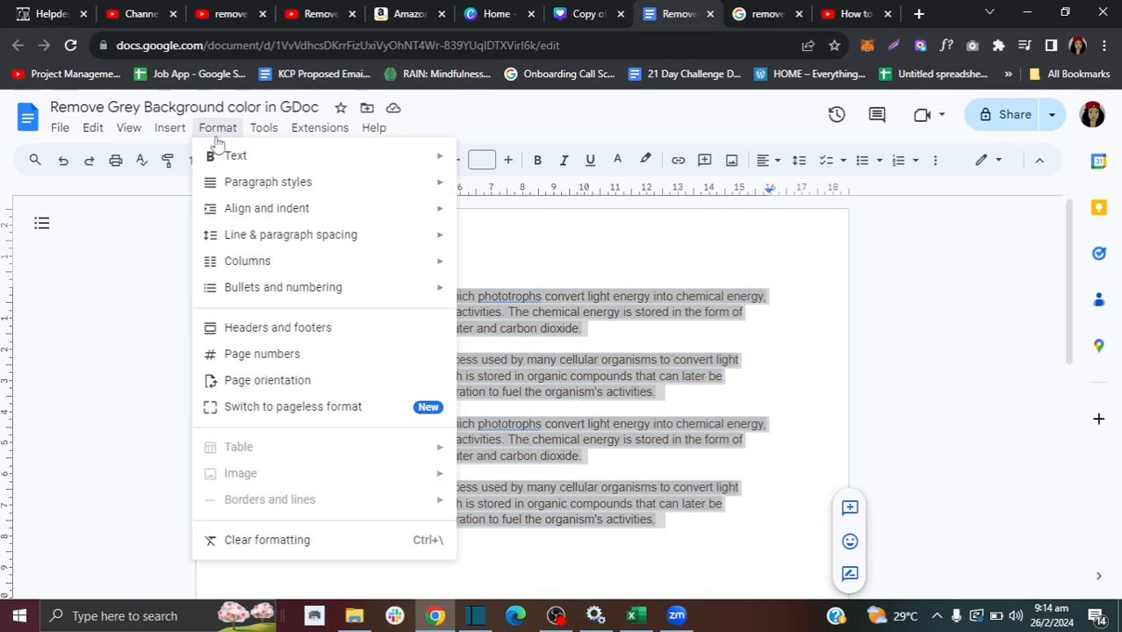
mouse_move(267, 181)
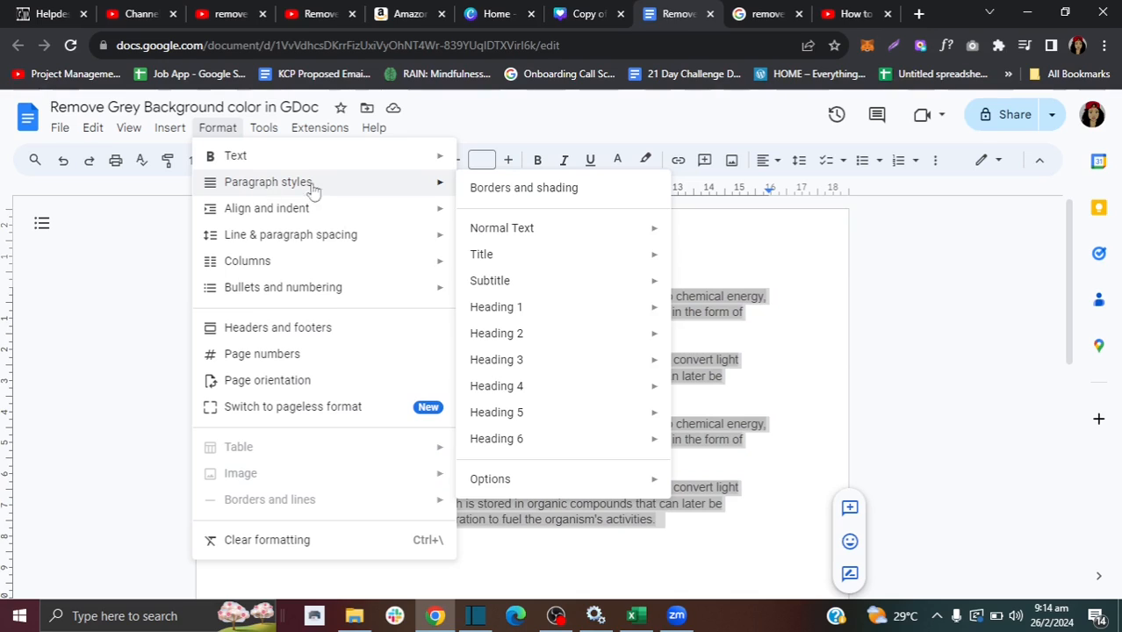
left_click(523, 186)
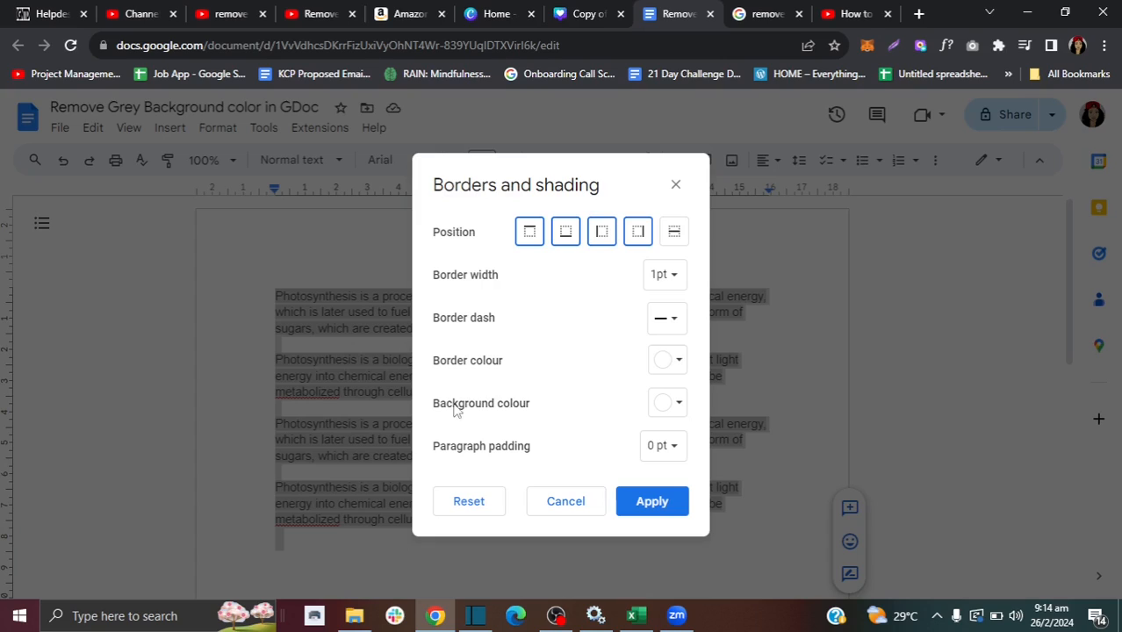
mouse_move(671, 411)
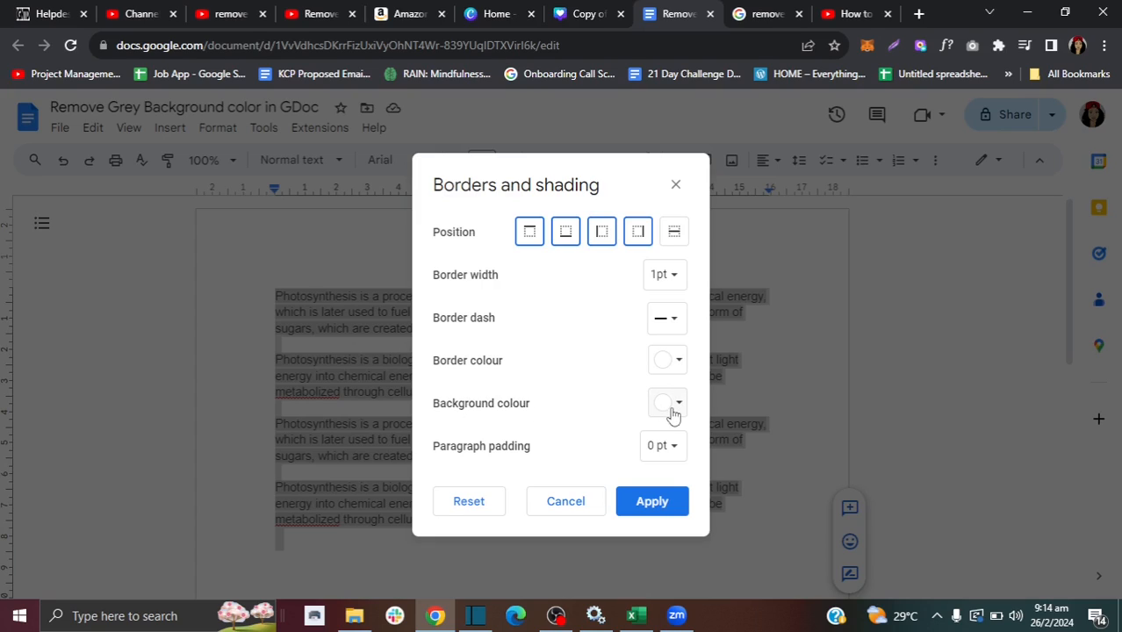
mouse_move(495, 414)
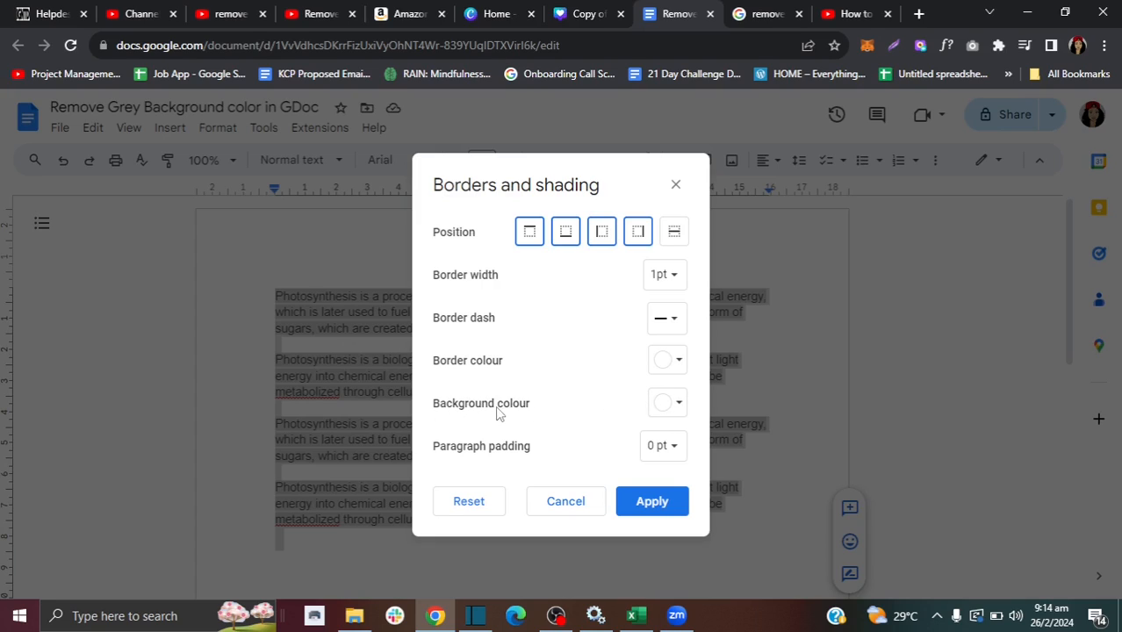
left_click(668, 402)
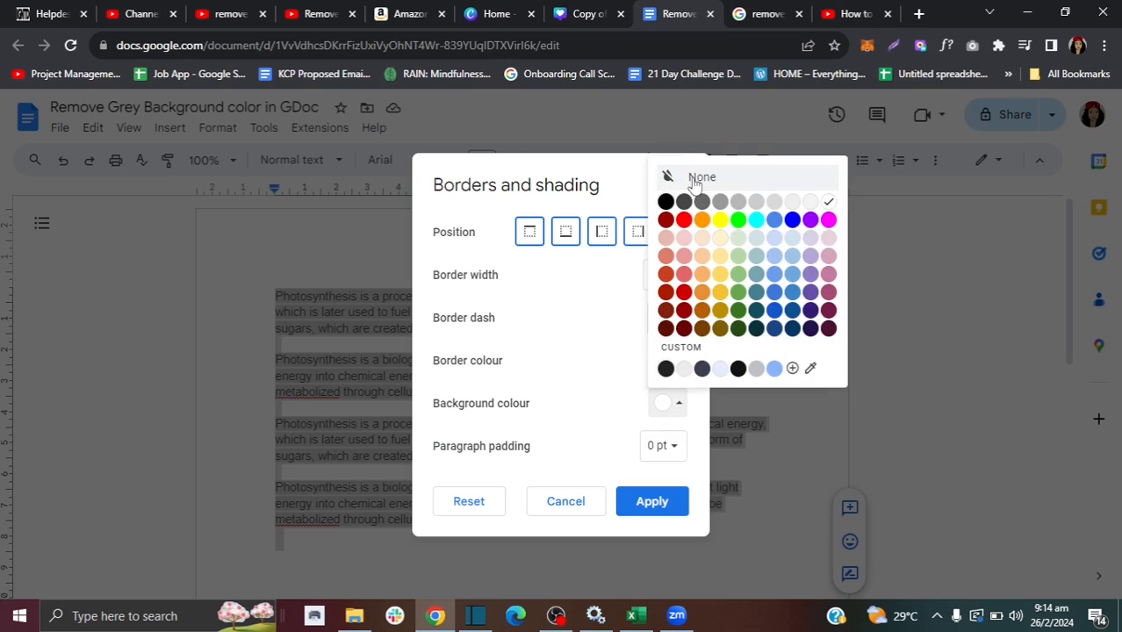
left_click(702, 181)
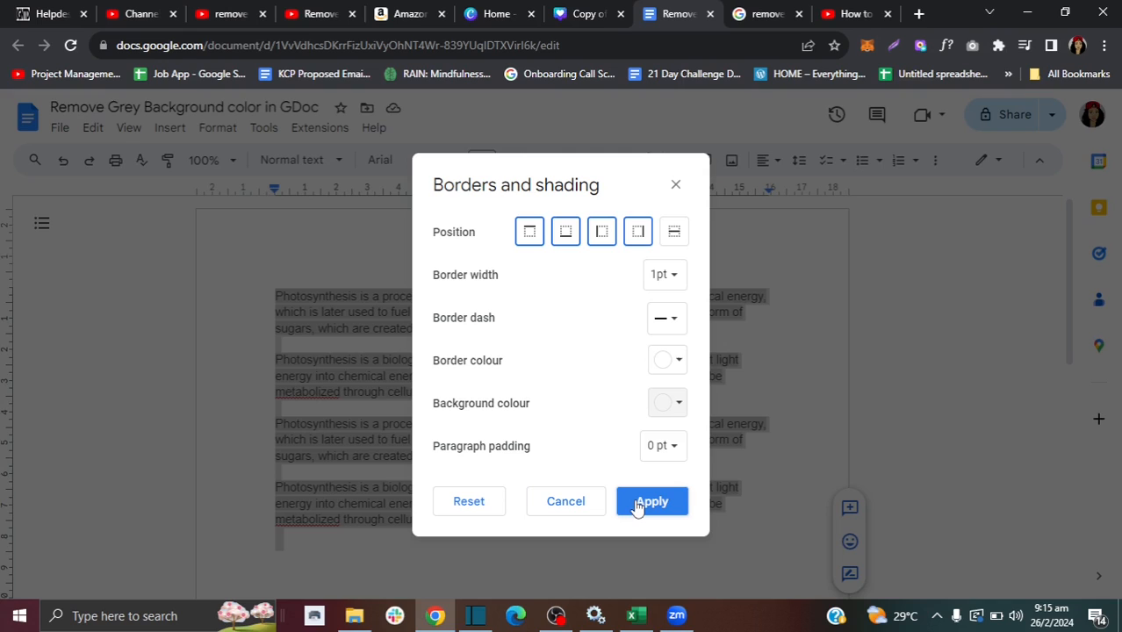
left_click(652, 500)
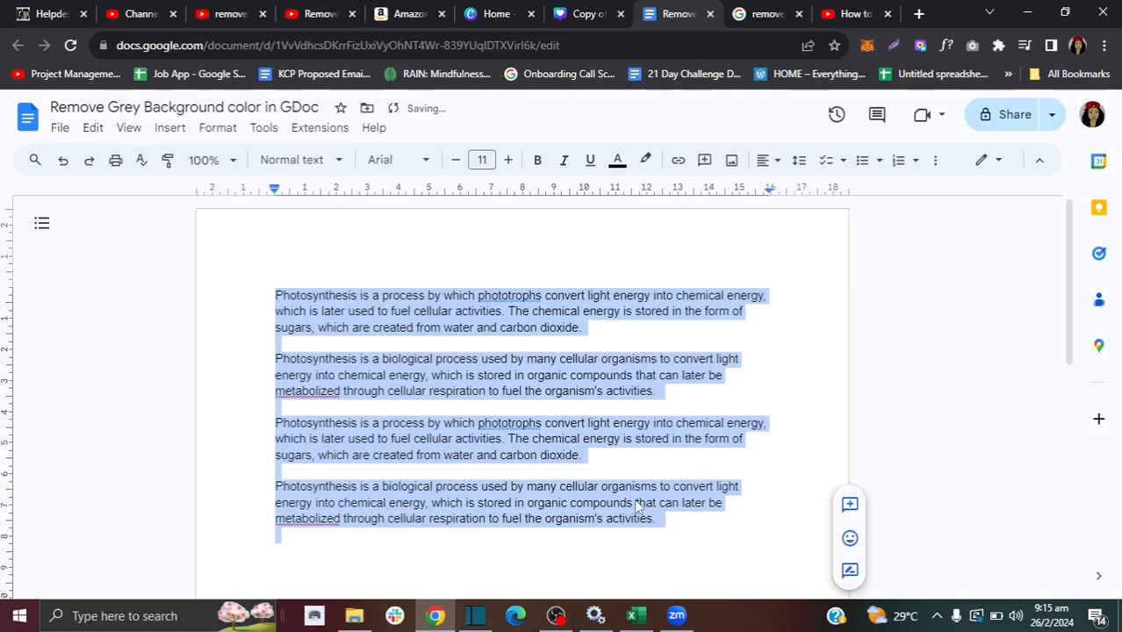